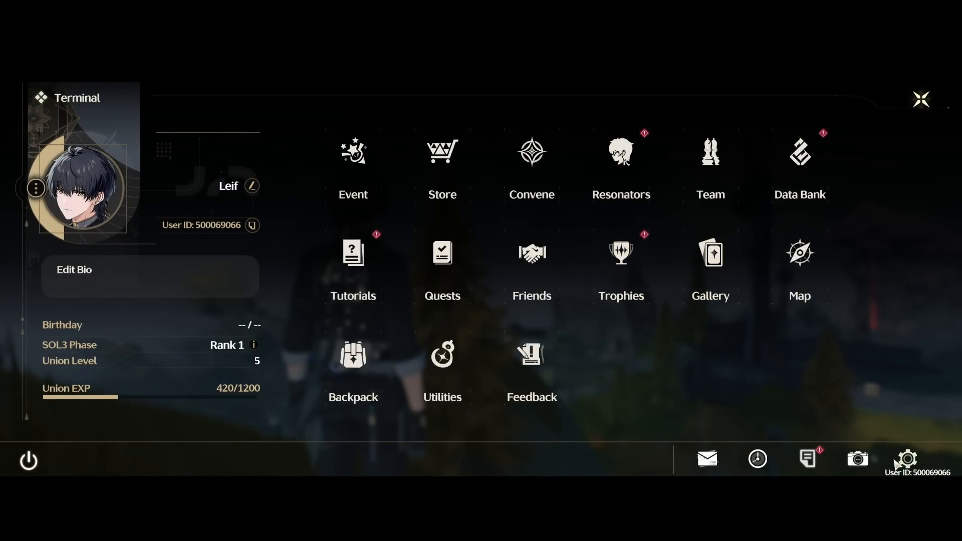
# Leave the game's Settings back to the open world and switch out to Steam's Lossless Scaling page.
pyautogui.click(907, 459)
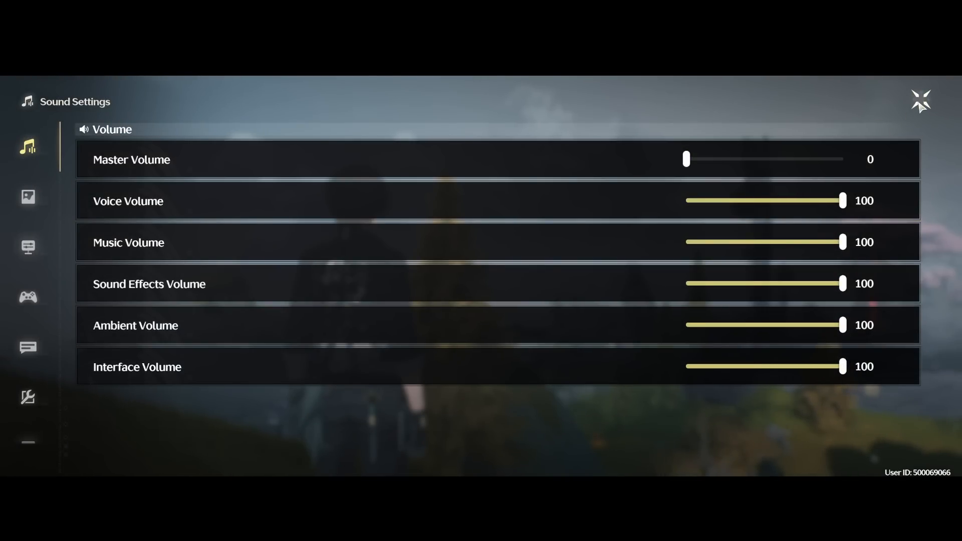
pyautogui.click(921, 100)
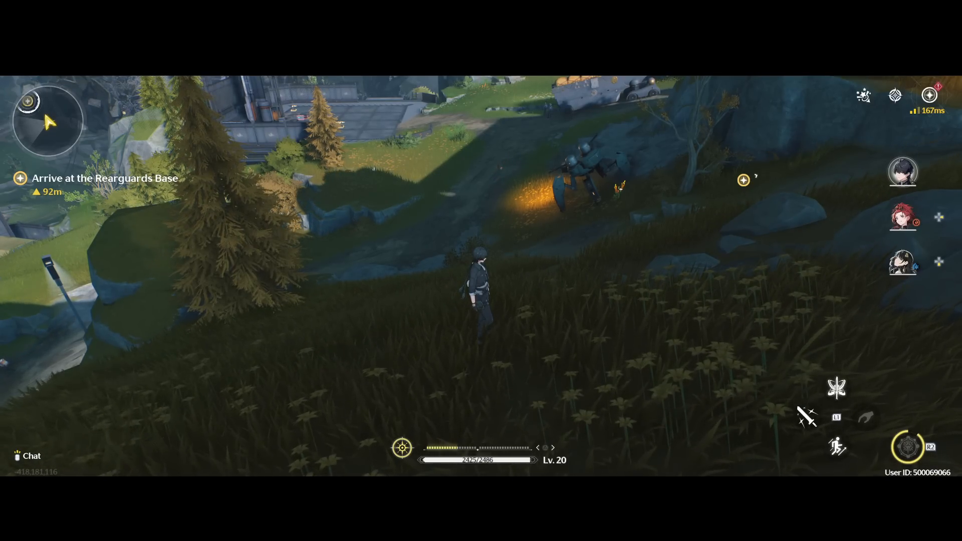
pyautogui.press('alt+tab')
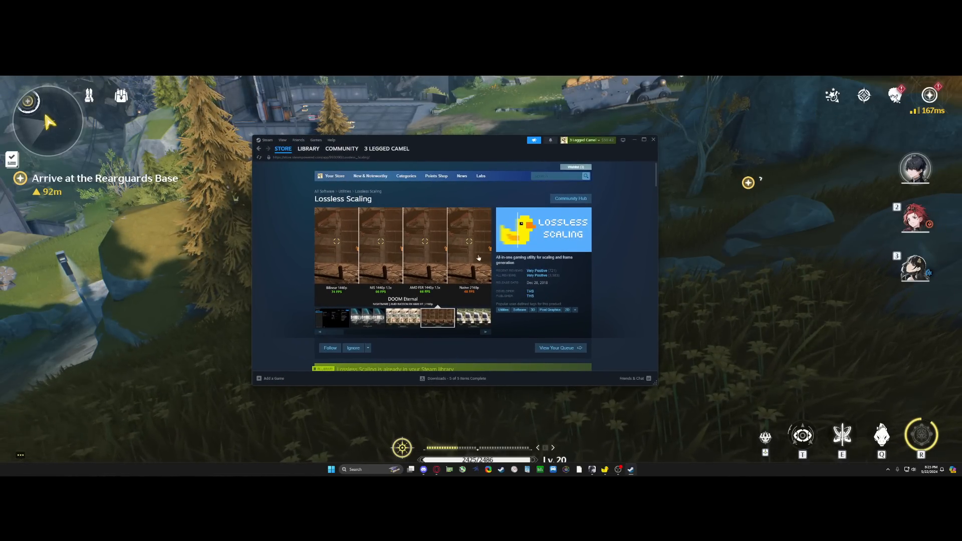
# Browse the Lossless Scaling screenshots, then minimize Steam so the game fills the screen.
pyautogui.scroll(-3)
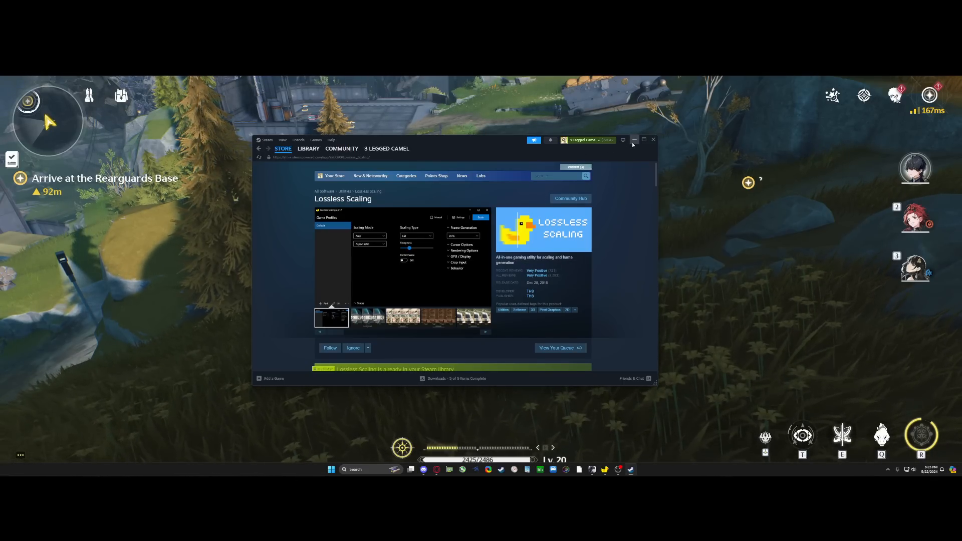
pyautogui.click(635, 139)
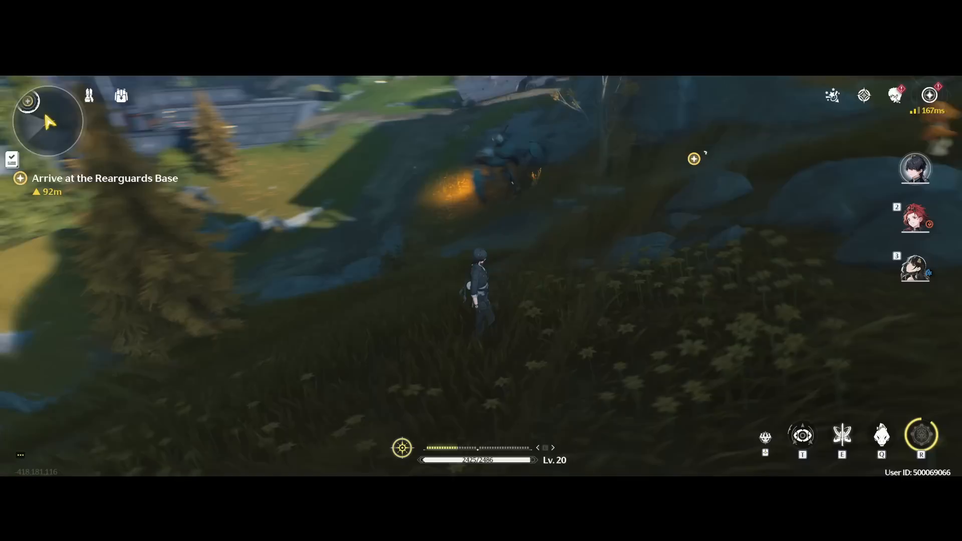
# Bring Lossless Scaling up over the game and start adding a new game profile.
pyautogui.press('alt+tab')
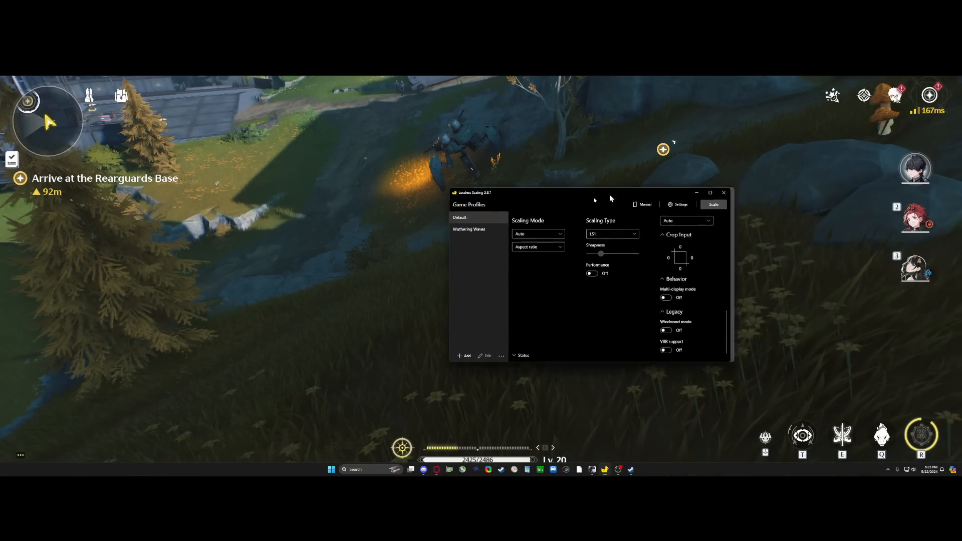
pyautogui.moveTo(590, 193); pyautogui.dragTo(472, 199)
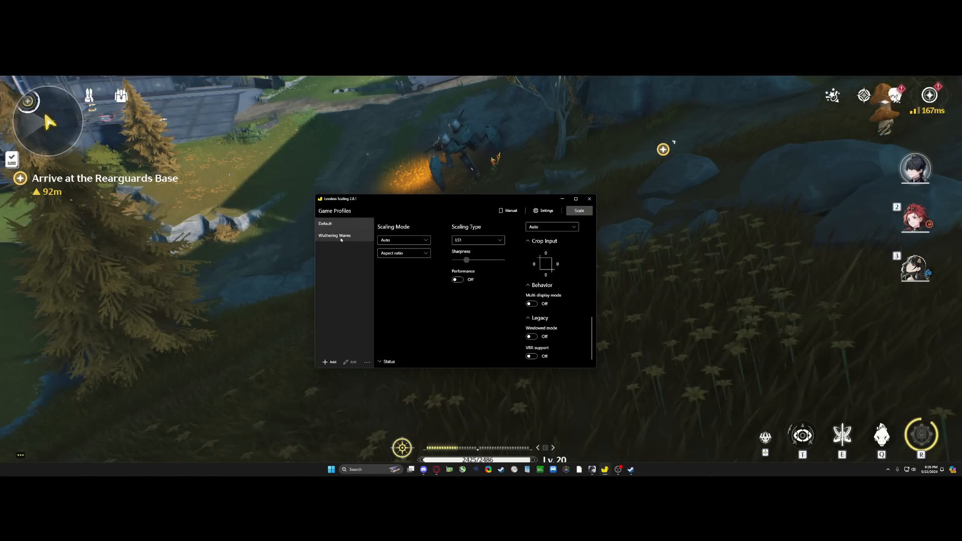
pyautogui.click(330, 362)
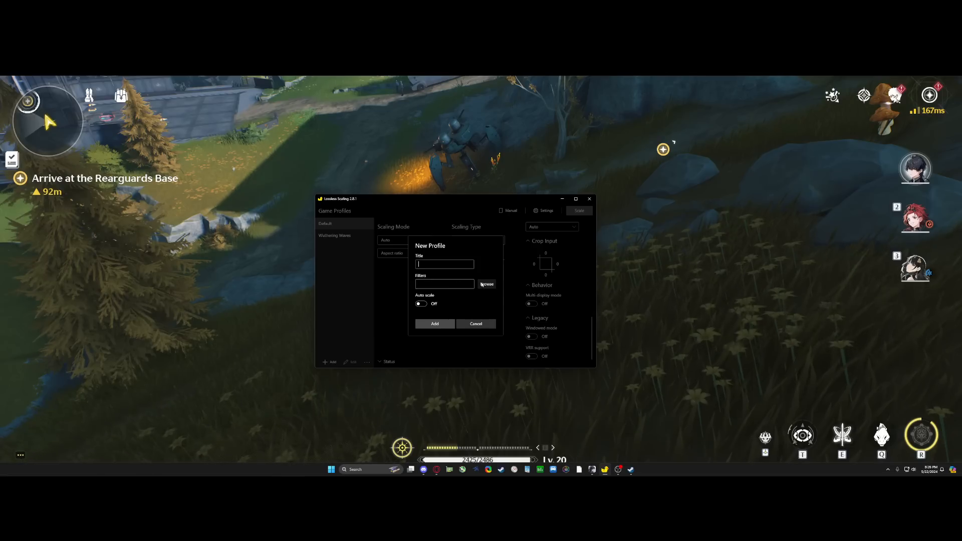
# Browse to the Wuthering Waves Game folder and choose the Wuthering Waves application for the profile.
pyautogui.click(487, 283)
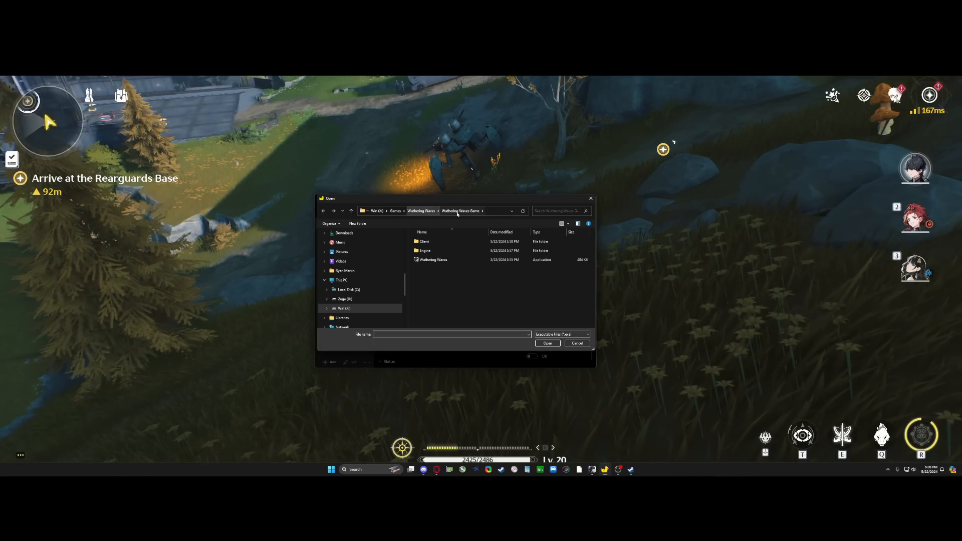
pyautogui.click(433, 260)
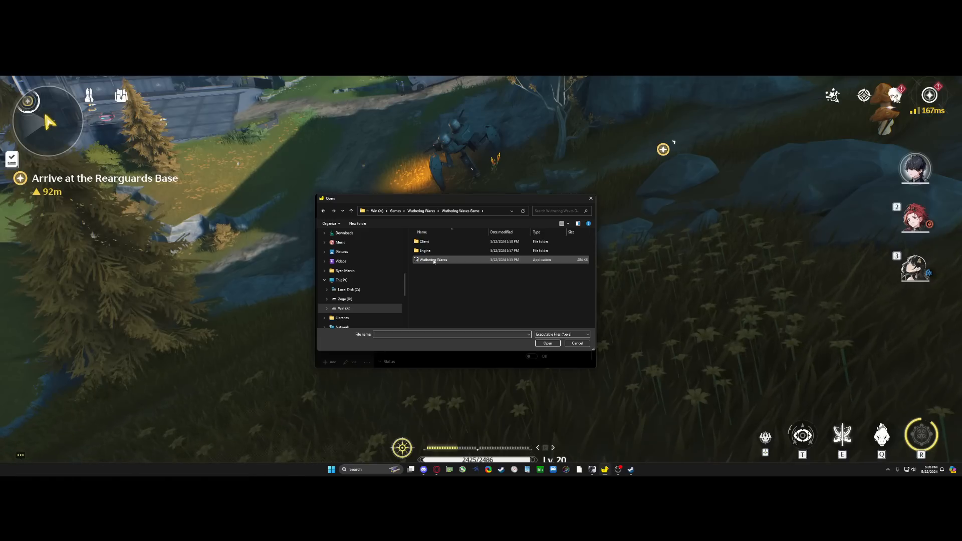
pyautogui.click(433, 259)
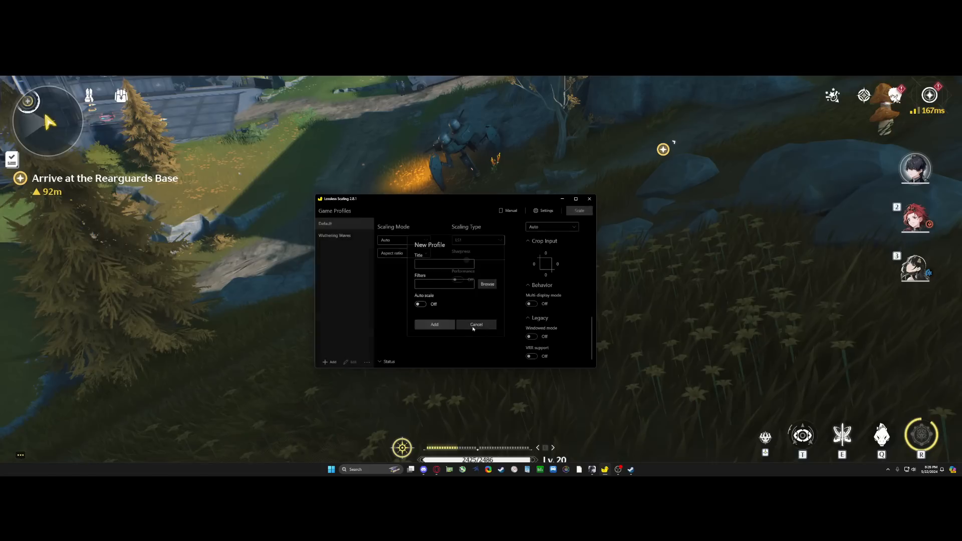
# Cancel the new profile and turn Draw FPS on under Rendering for the Default profile.
pyautogui.click(477, 324)
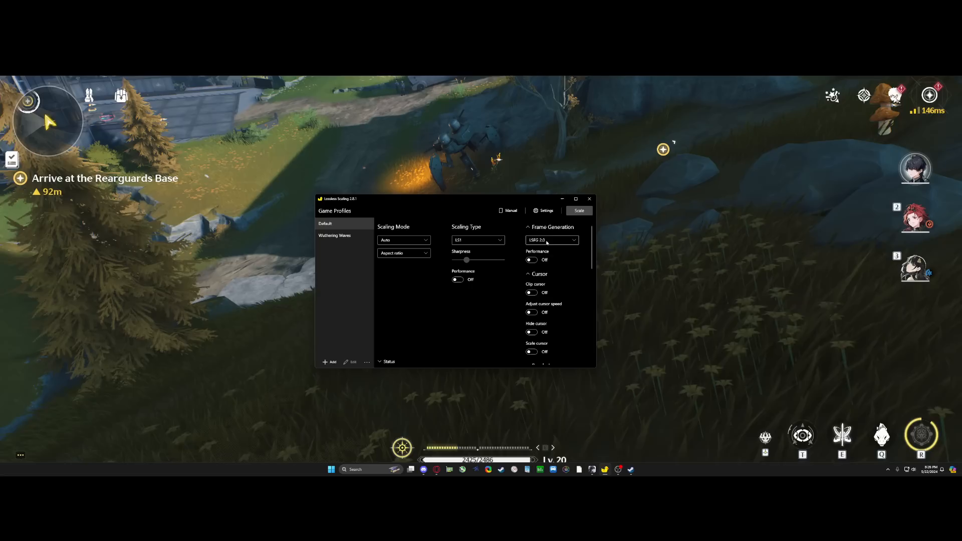
pyautogui.moveTo(551, 240)
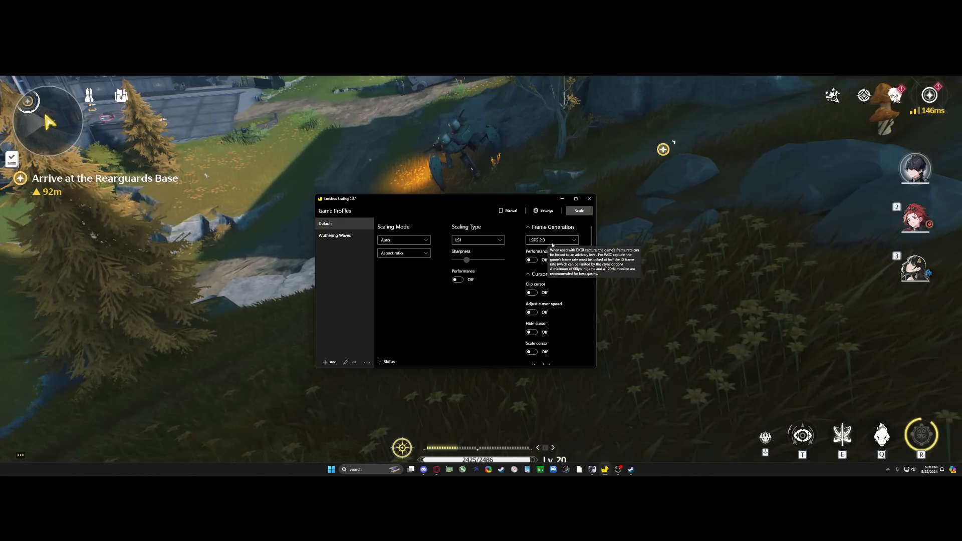
pyautogui.click(550, 240)
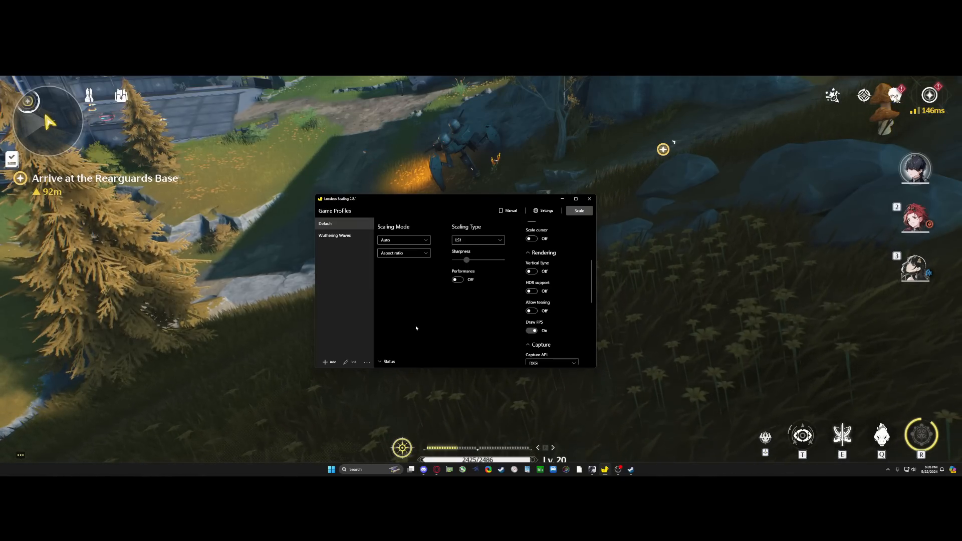
pyautogui.scroll(-3)
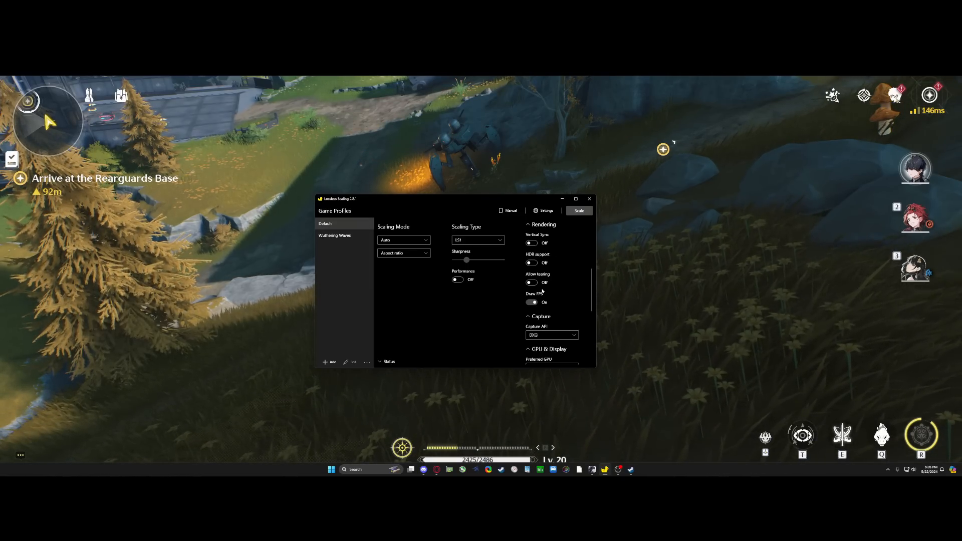
pyautogui.scroll(-3)
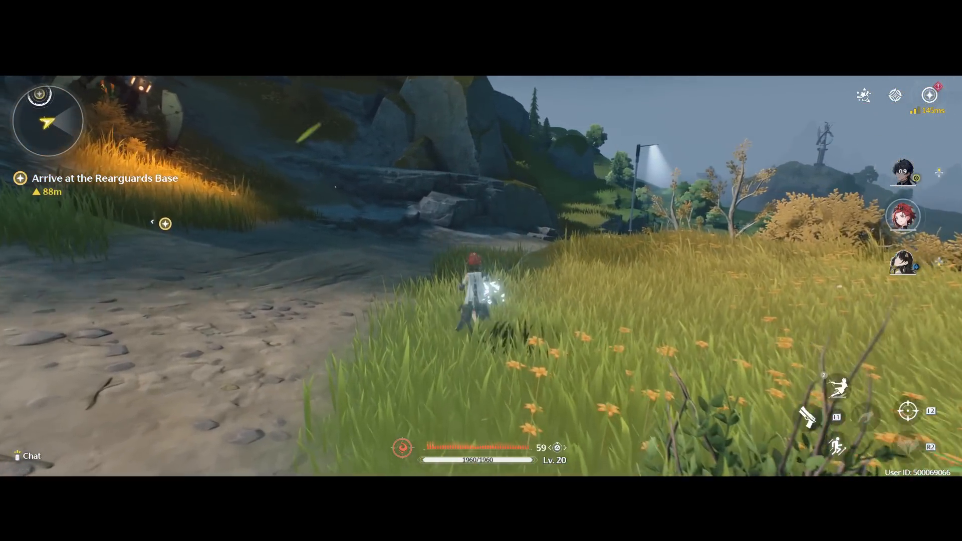
# Attack with the red-haired resonator while running through the grassland.
pyautogui.click(809, 417)
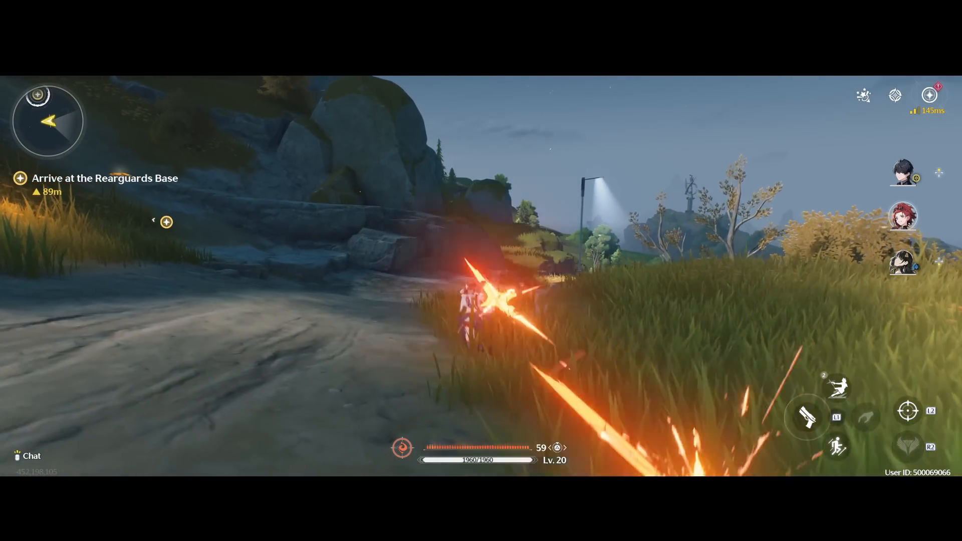